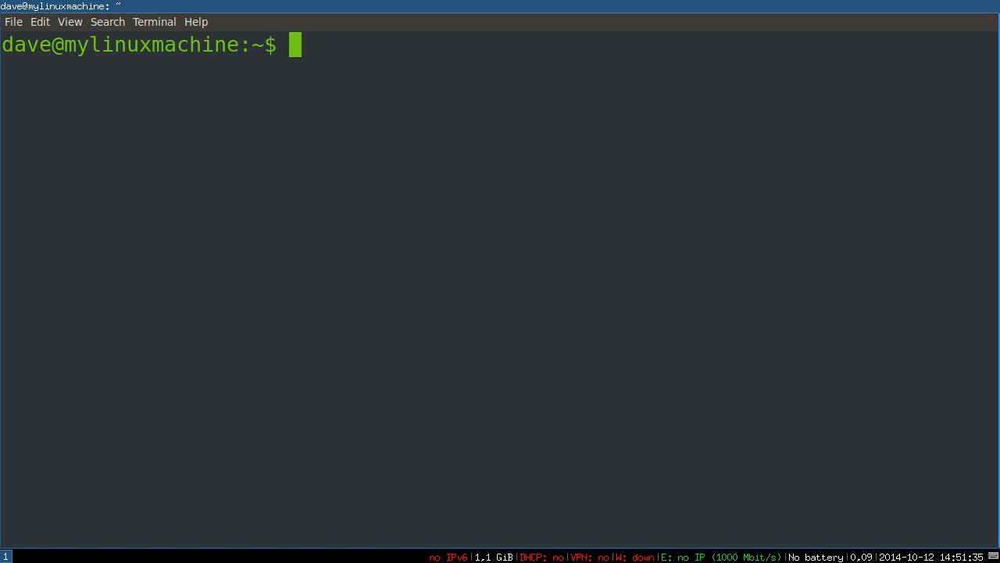
- Start the interactive Ruby shell with irb
type("irb")
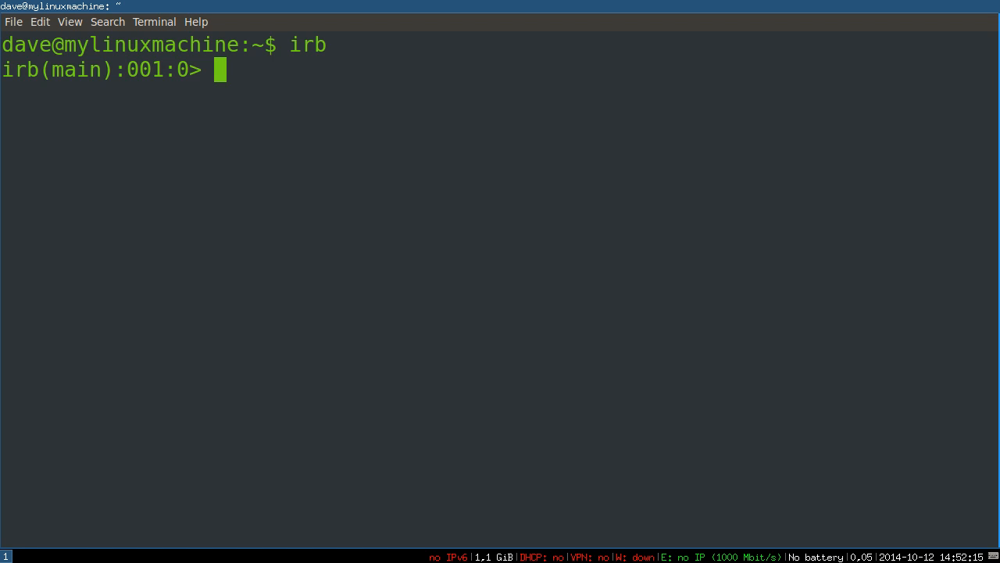
- Evaluate 3.class, which returns Fixnum
type("3.class")
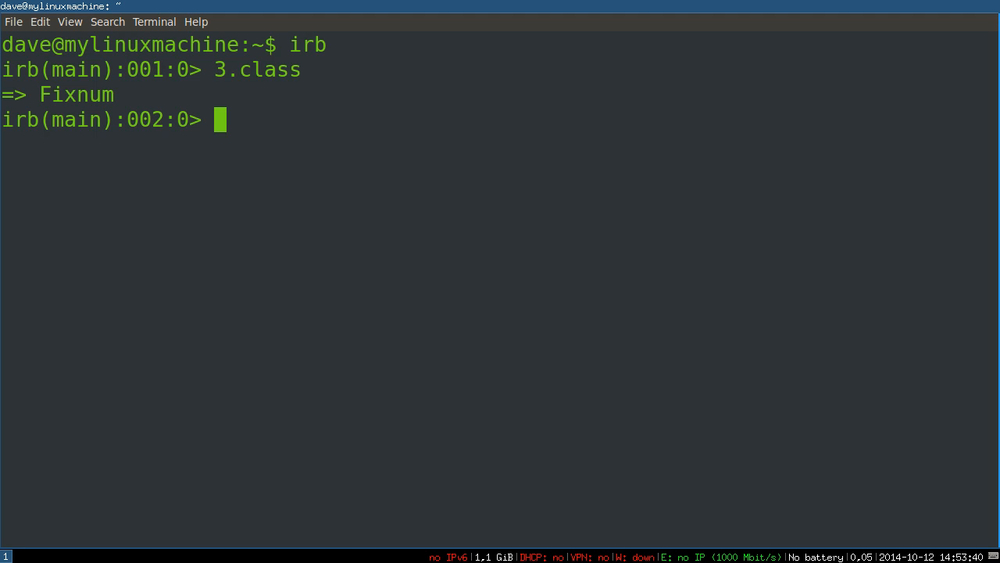
mouse_move(311, 126)
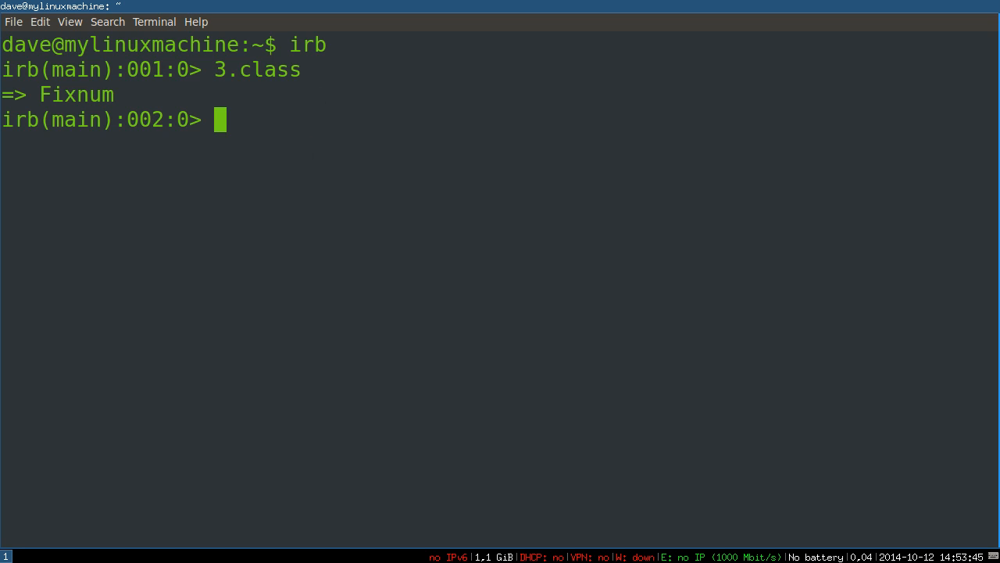
- Evaluate "hello".class as String and [1,2,3].class as Array
type("\"hello\"")
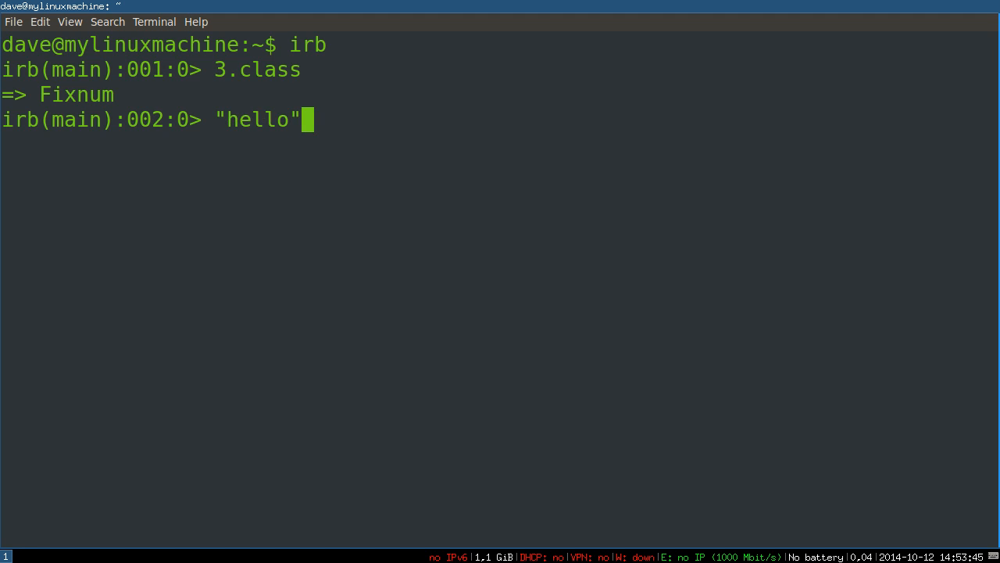
type(".class")
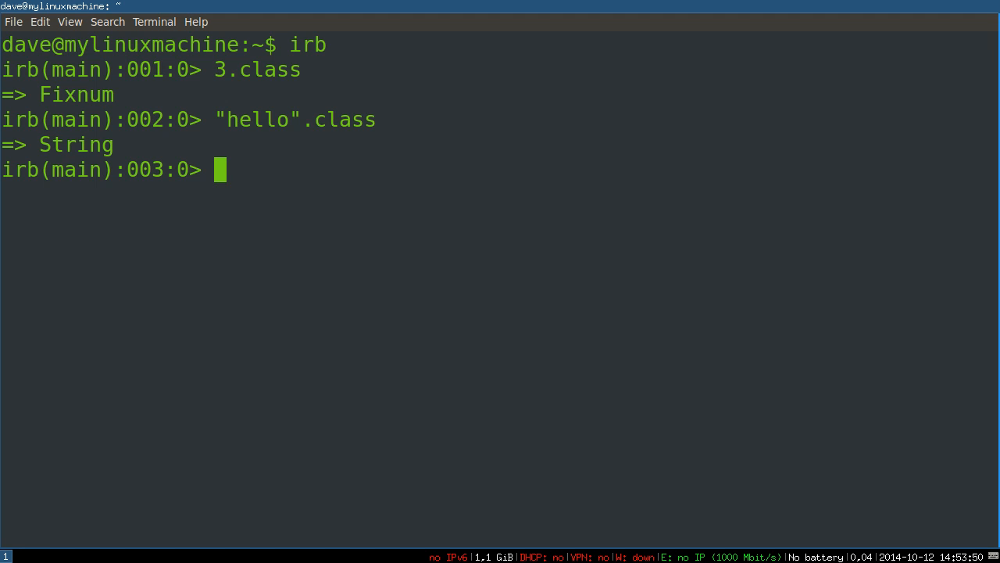
type("[1,2,3].class")
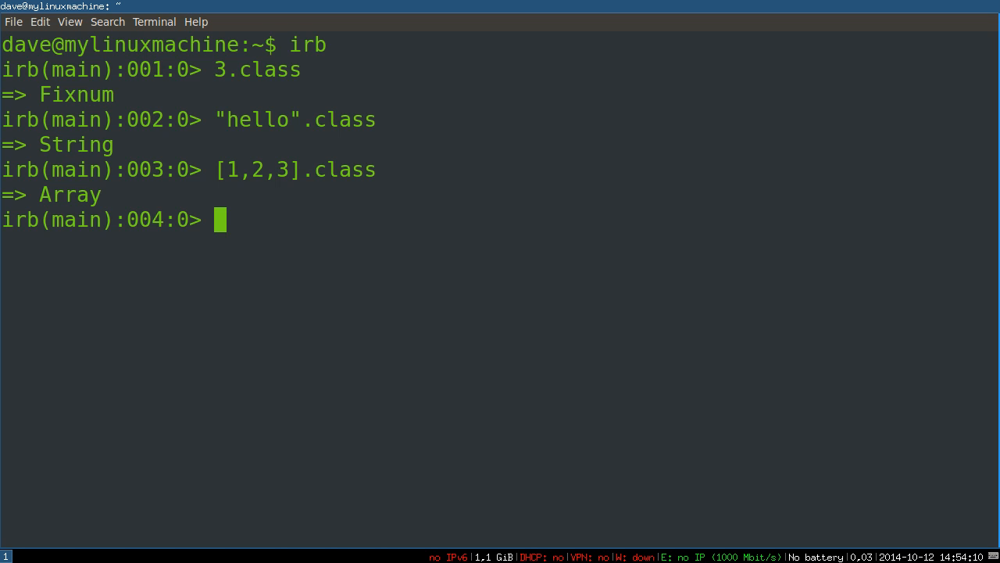
mouse_move(215, 61)
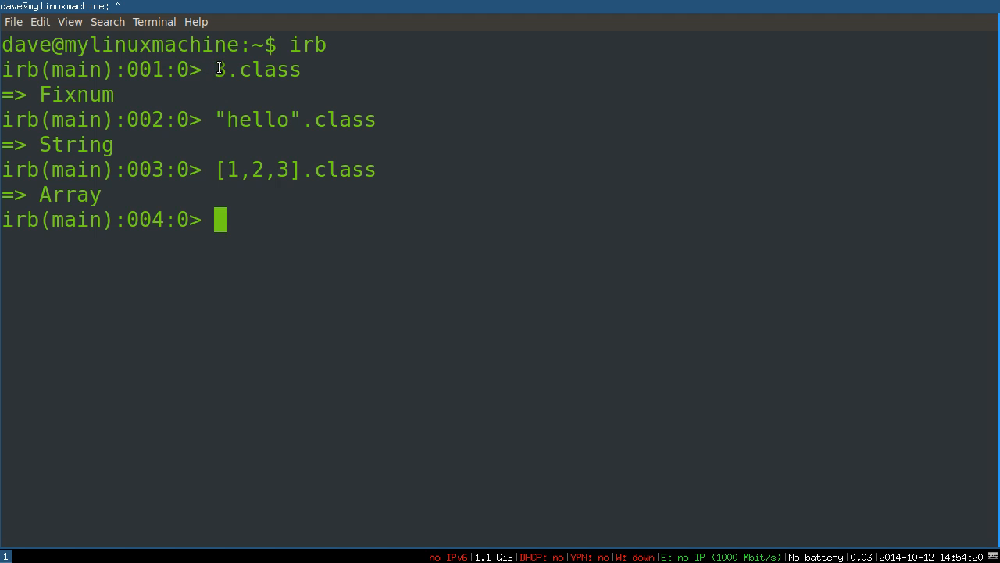
- Evaluate (3 + 3).class as Fixnum and begin another expression on (3 + 3)
double_click(221, 69)
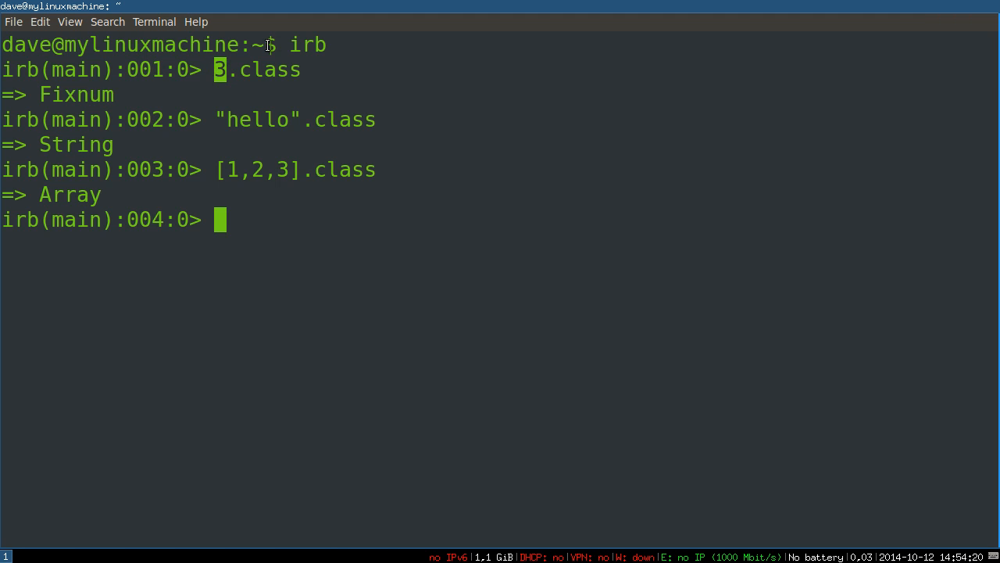
type("(")
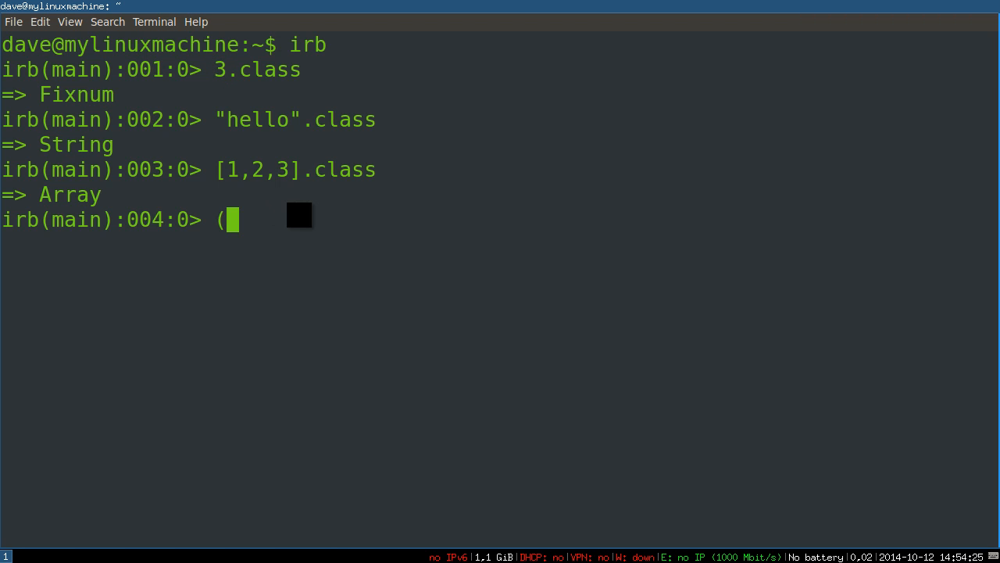
type("3 + 3)")
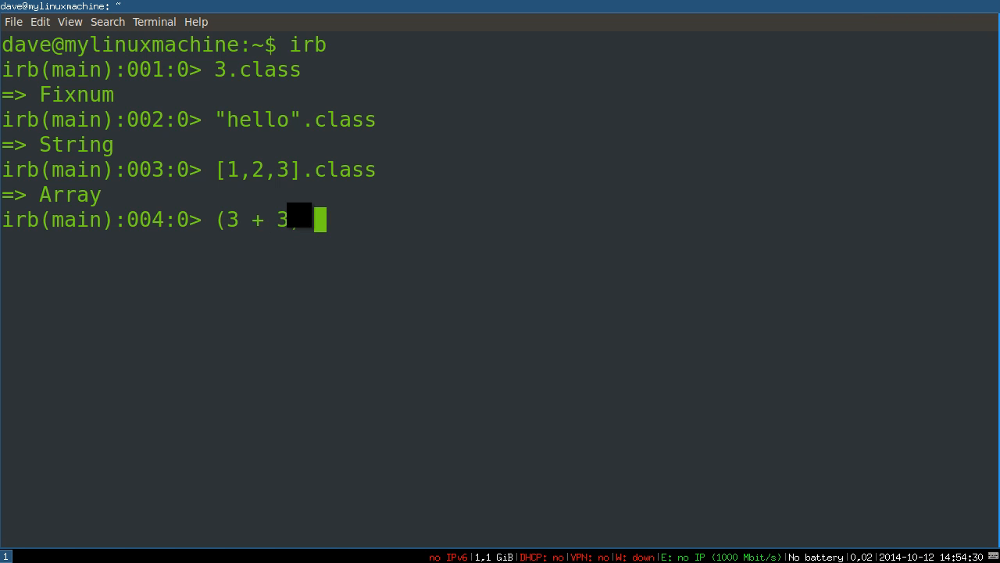
type(").class")
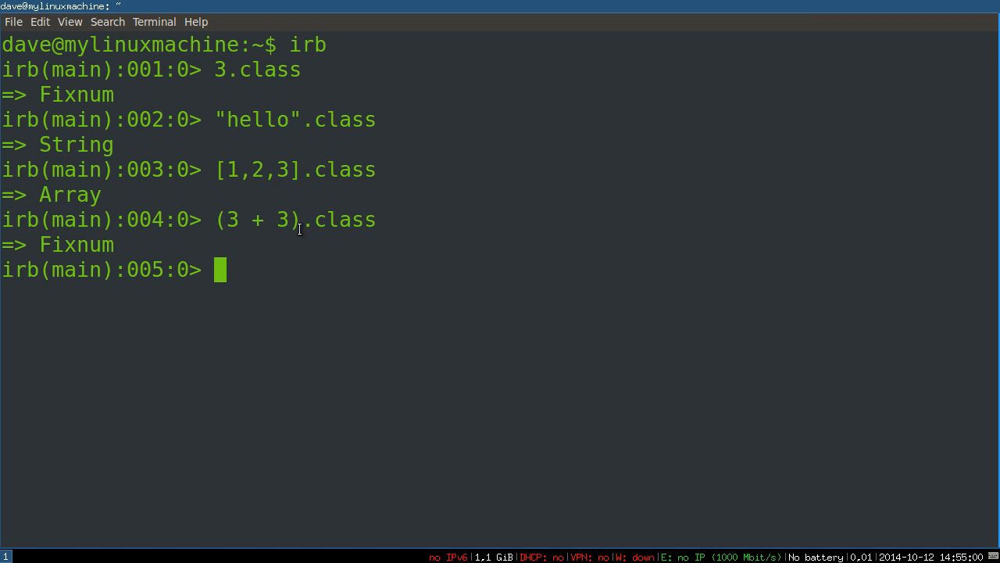
double_click(336, 219)
type("(3 + 3).")
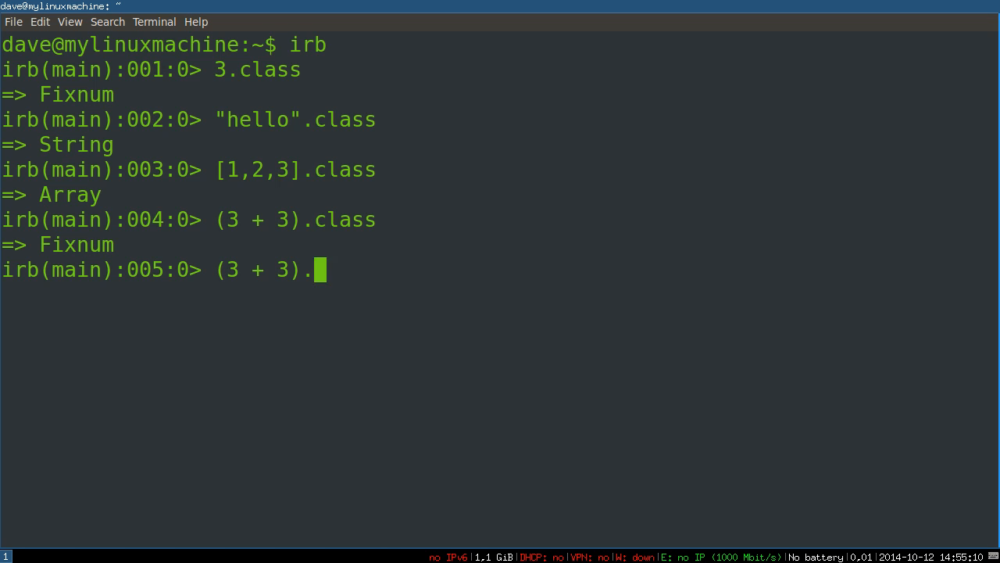
- Call (3 + 3).somenonexistentmethod, raising NoMethodError for 6:Fixnum, and highlight the 6 and method name
type("m")
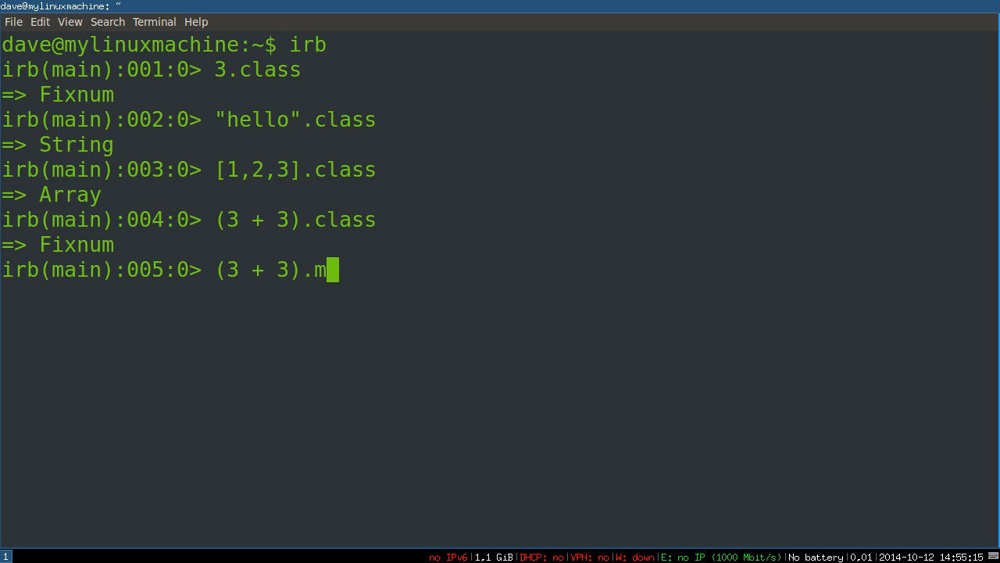
type("ethod")
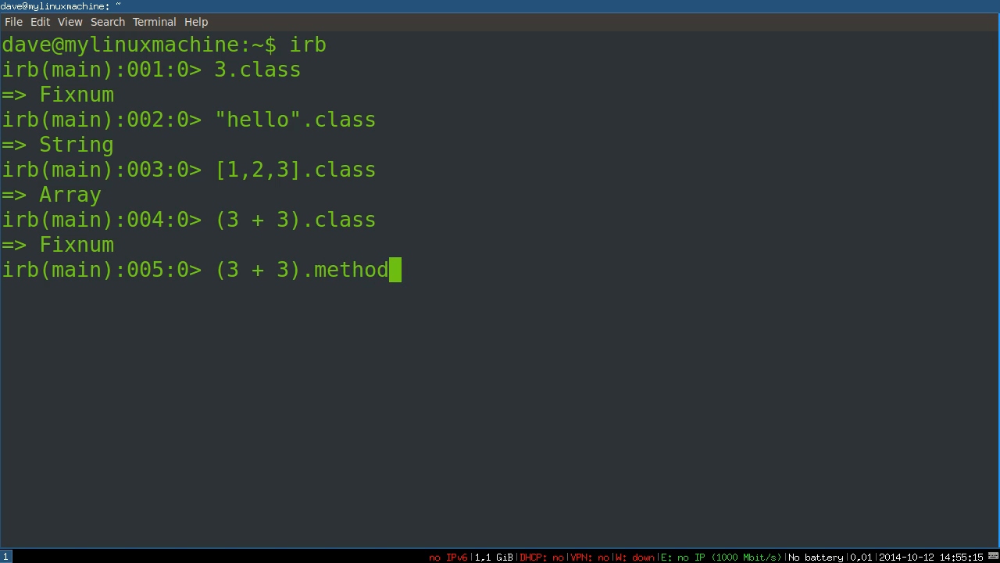
key("BackSpace")
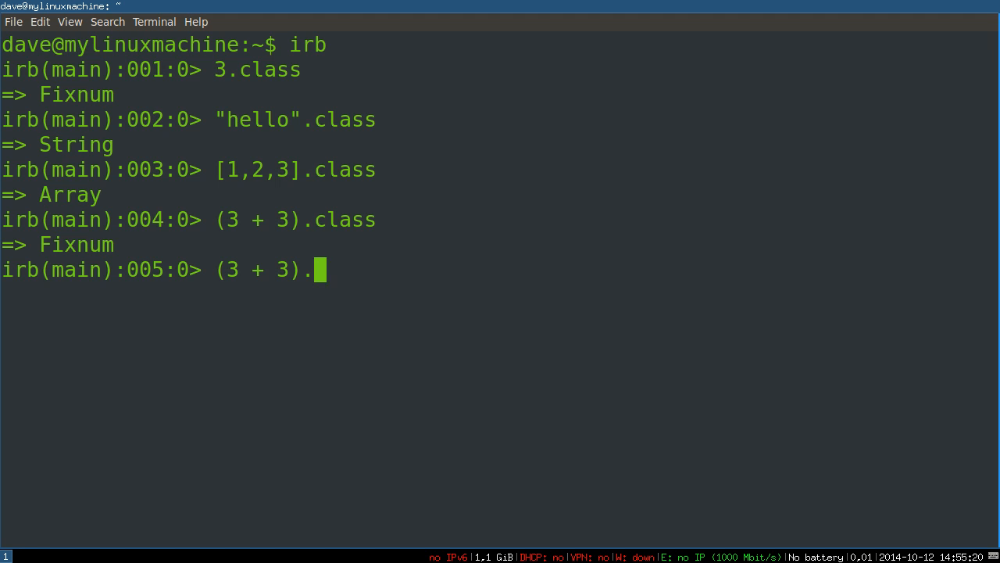
type("somenonexistentmethod")
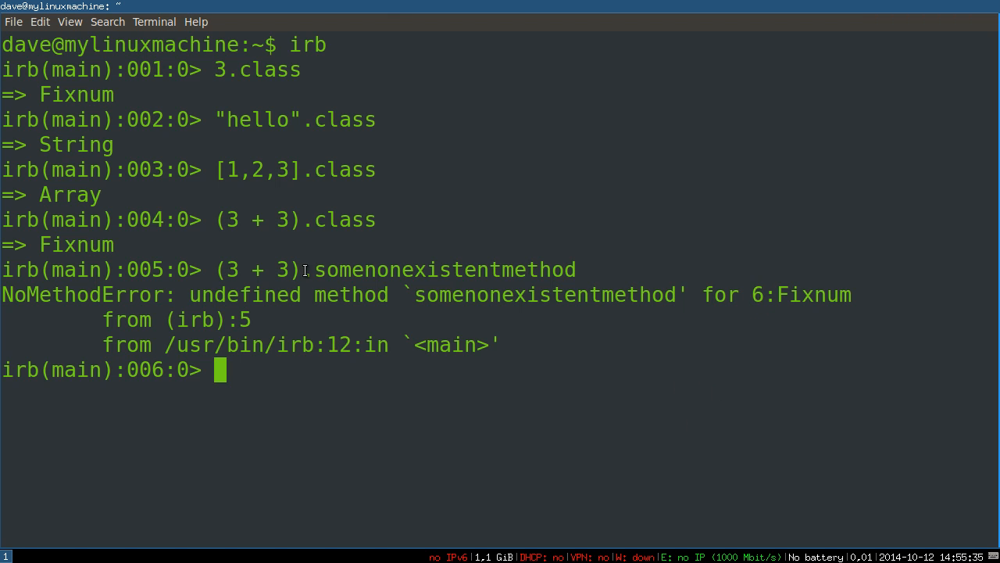
mouse_move(610, 263)
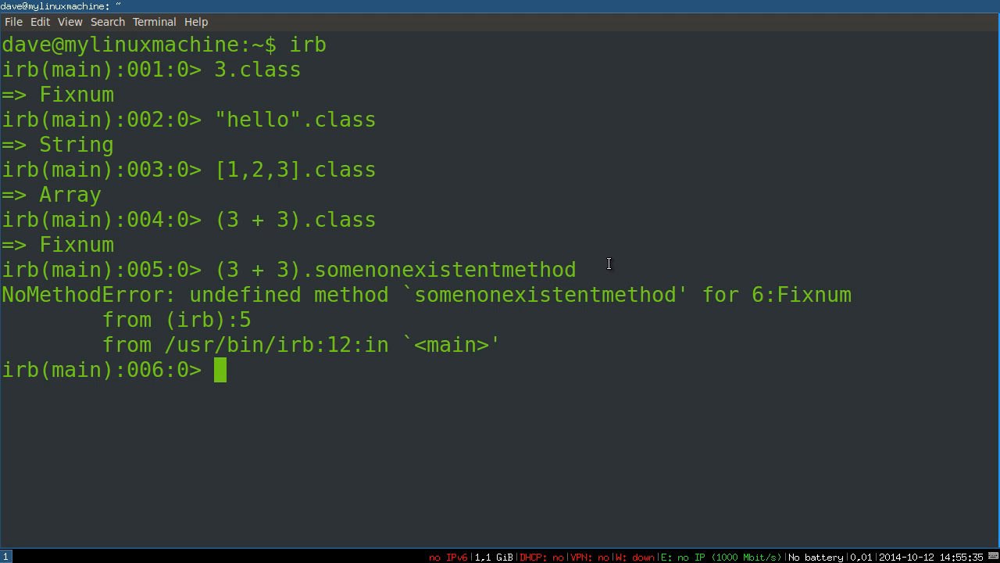
double_click(756, 294)
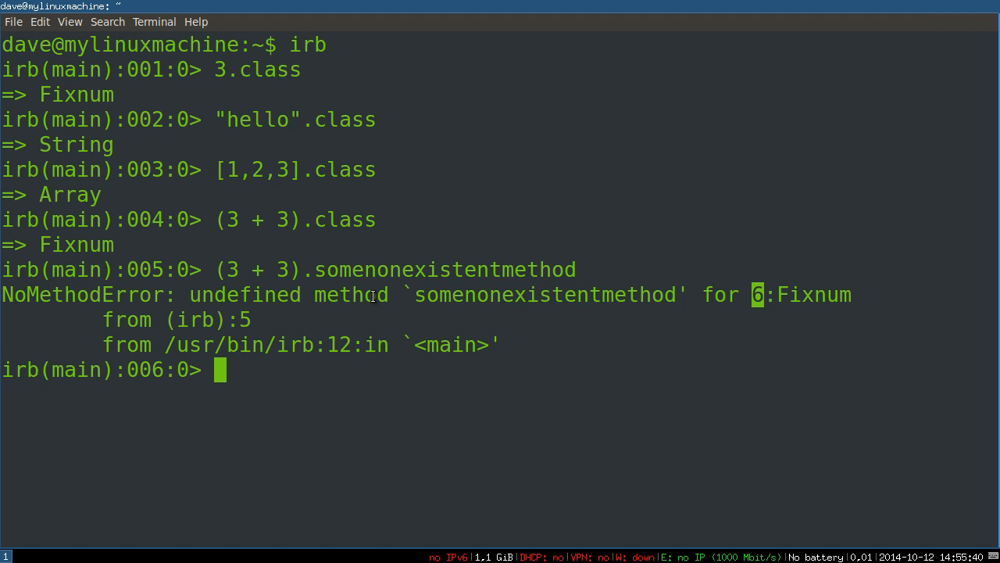
double_click(446, 269)
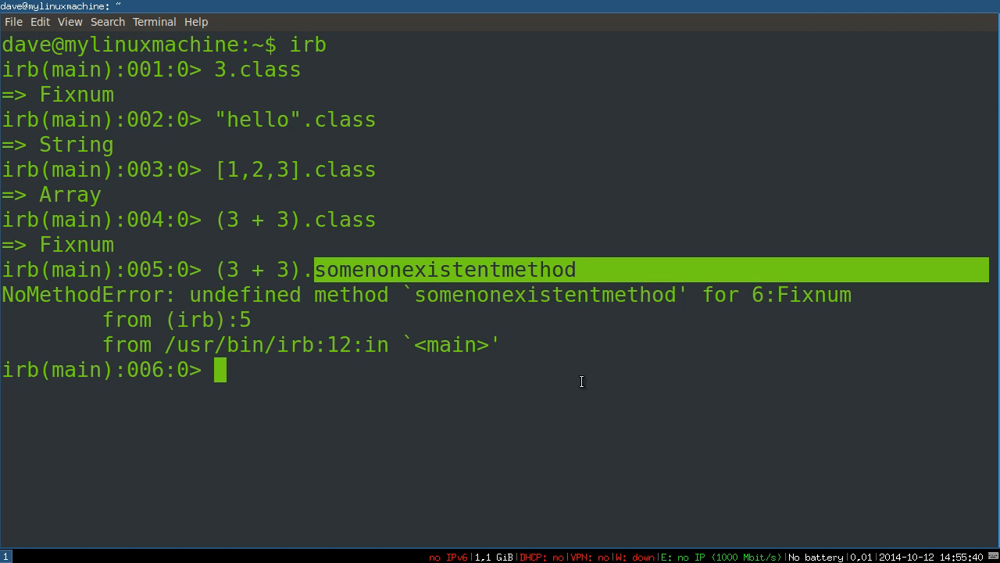
mouse_move(565, 225)
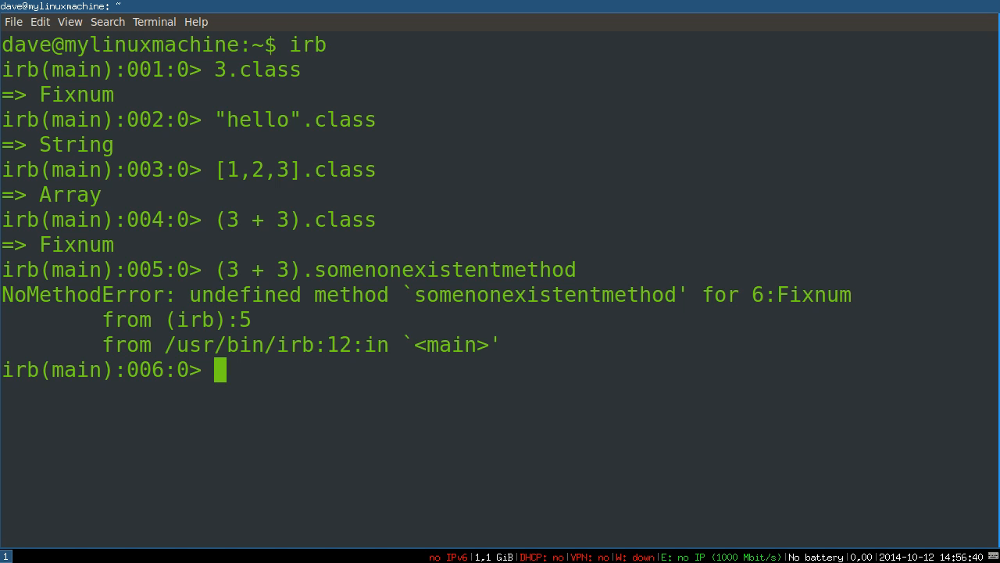
- Evaluate 6 * 3 as 18 and 6 ** 3 as 216
type("6 *")
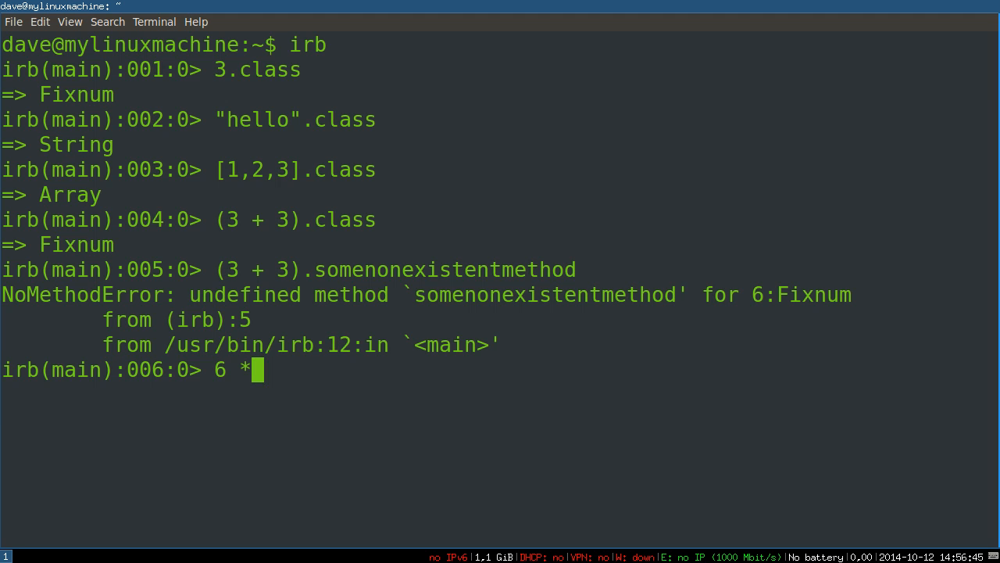
type("3")
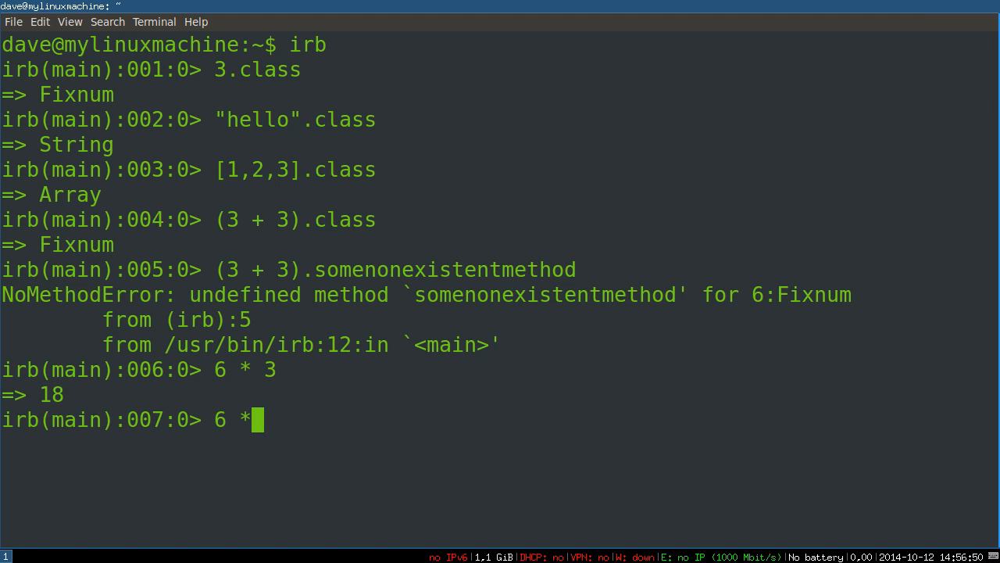
type("* 3")
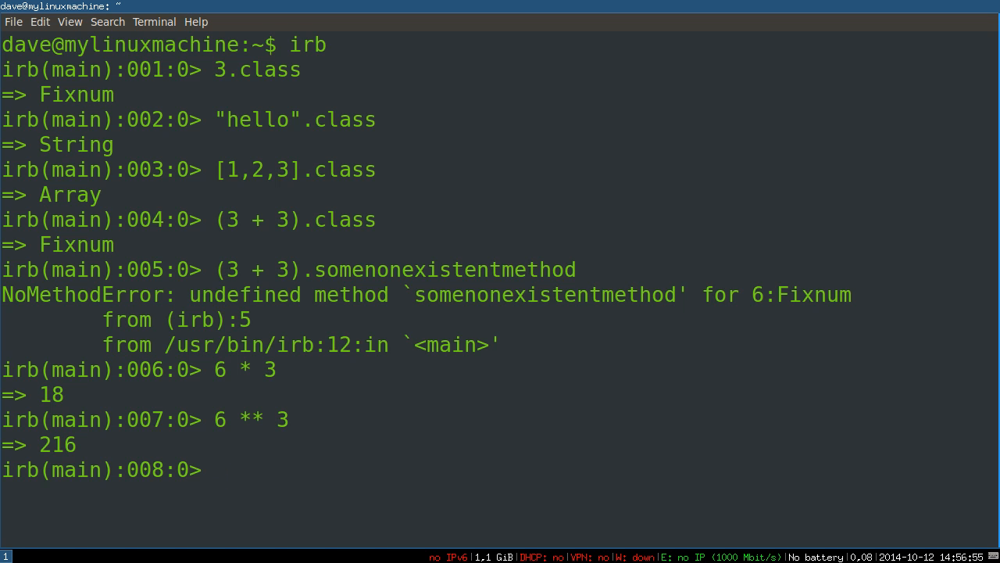
type("(")
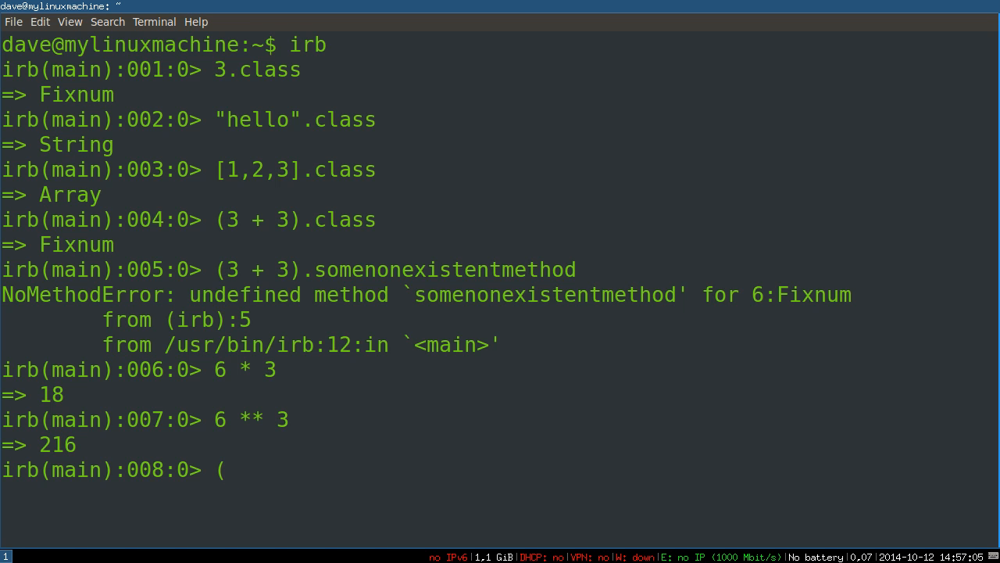
- Evaluate (3 + 5) / 2 as 4 and 3 + 5 / 2 as 5
type("3 +")
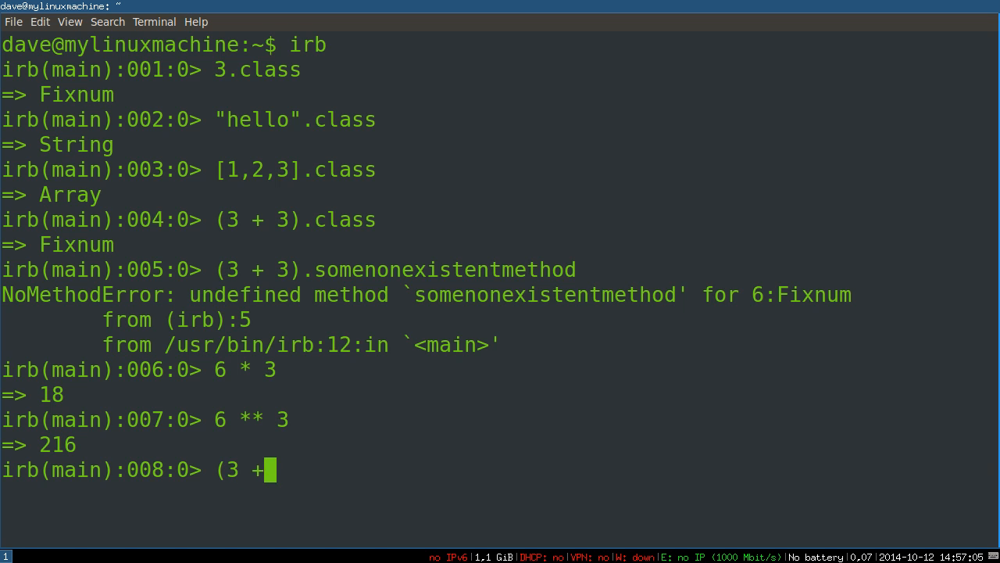
type("5)")
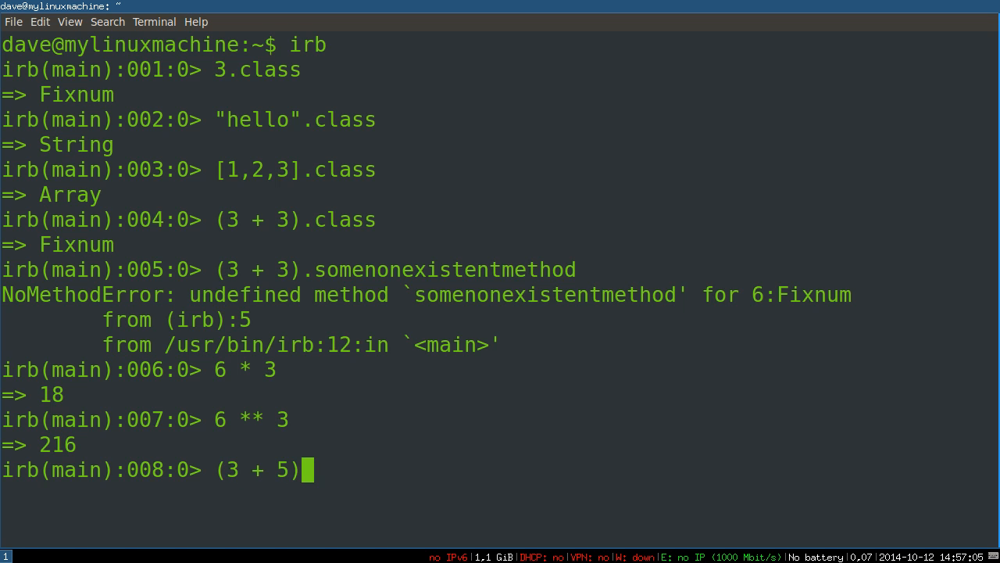
type("/ 2")
type("3 + 5 / 2")
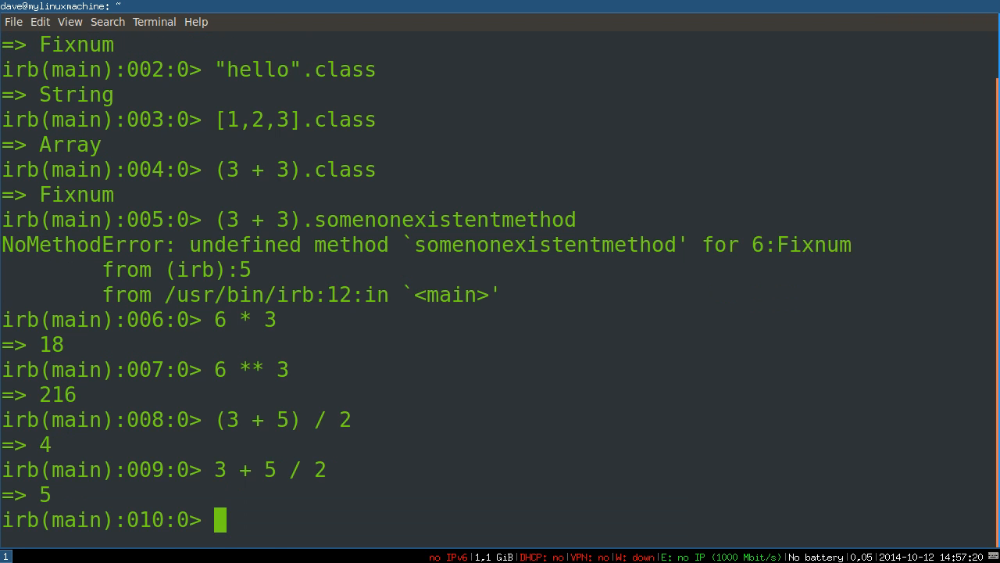
left_click_drag(3, 418, 300, 418)
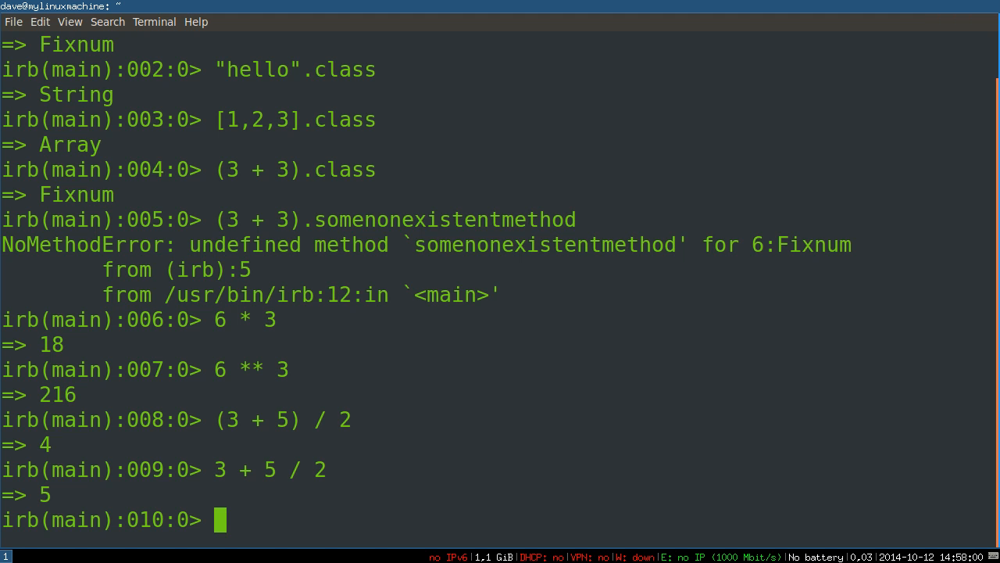
- Evaluate 3.2 and (3.2).class as Float, "hello".class as String, then begin "hello"
type("3.2")
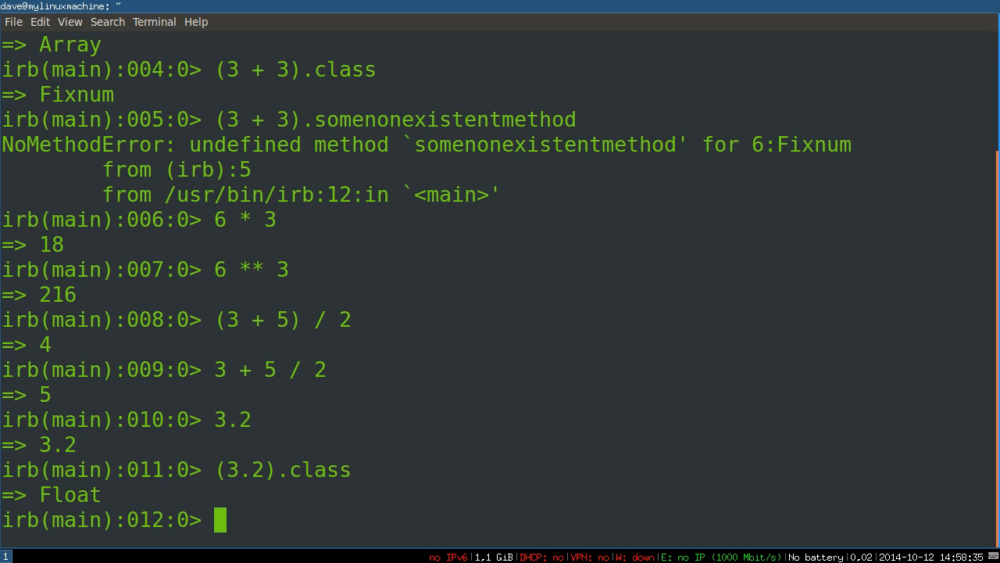
type("\"hello\".class")
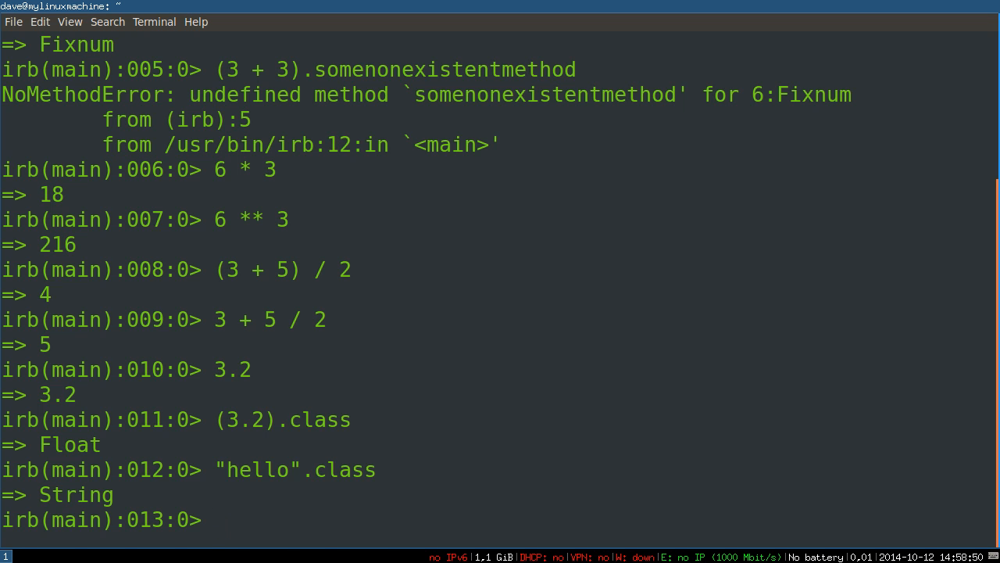
type("\"hello\".")
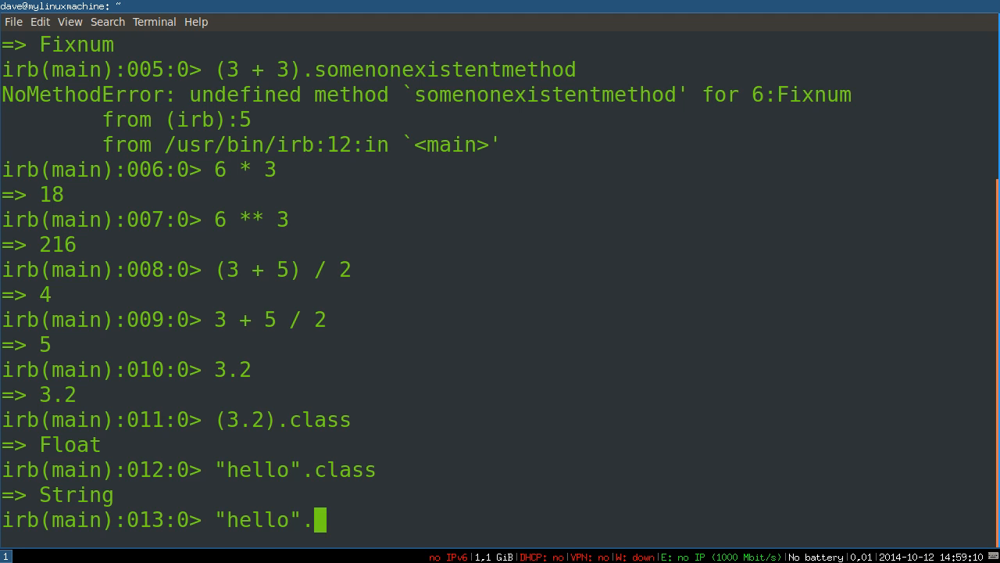
- Evaluate "hello".capitalize as "Hello" and start a new quoted sentence
type("capitalize")
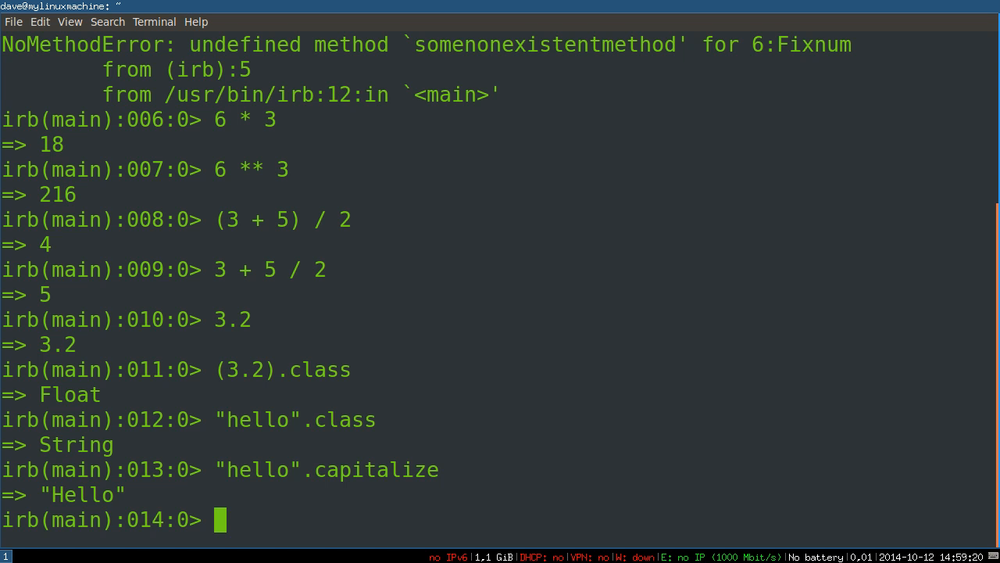
type("\"I am a a")
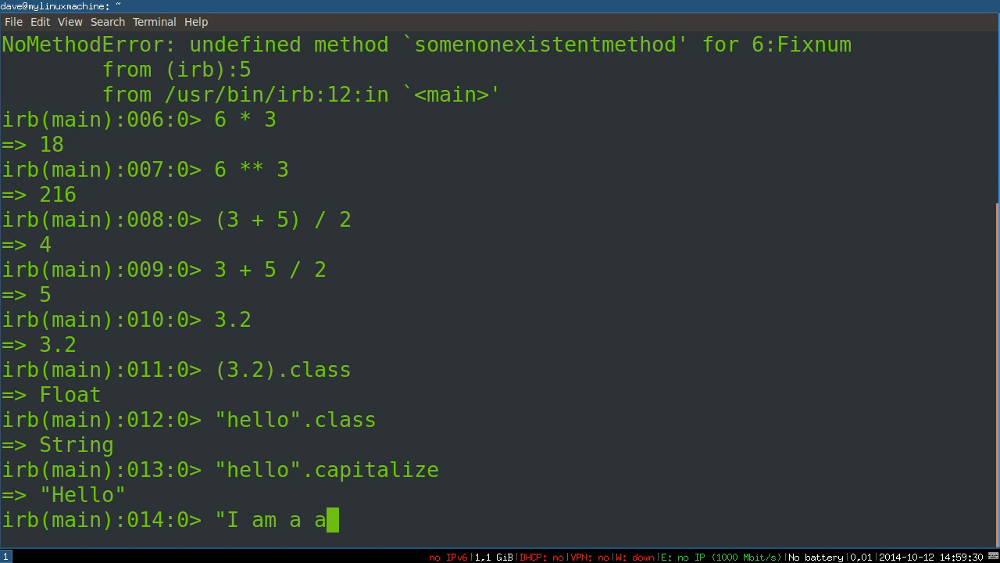
- Split "I am a beautiful ape" into its five words, then retype the split with empty parentheses
type("beautiful ape")
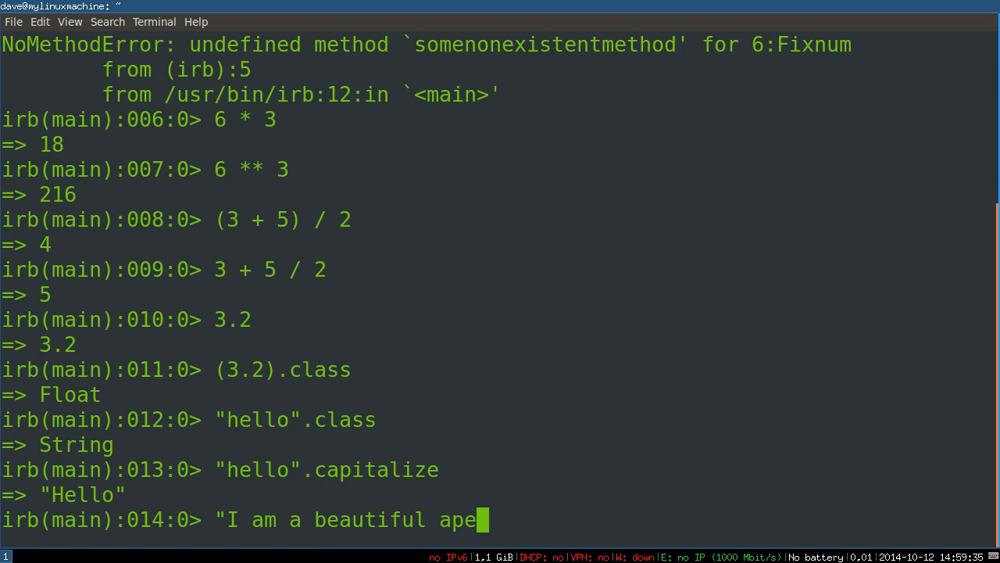
type("\"")
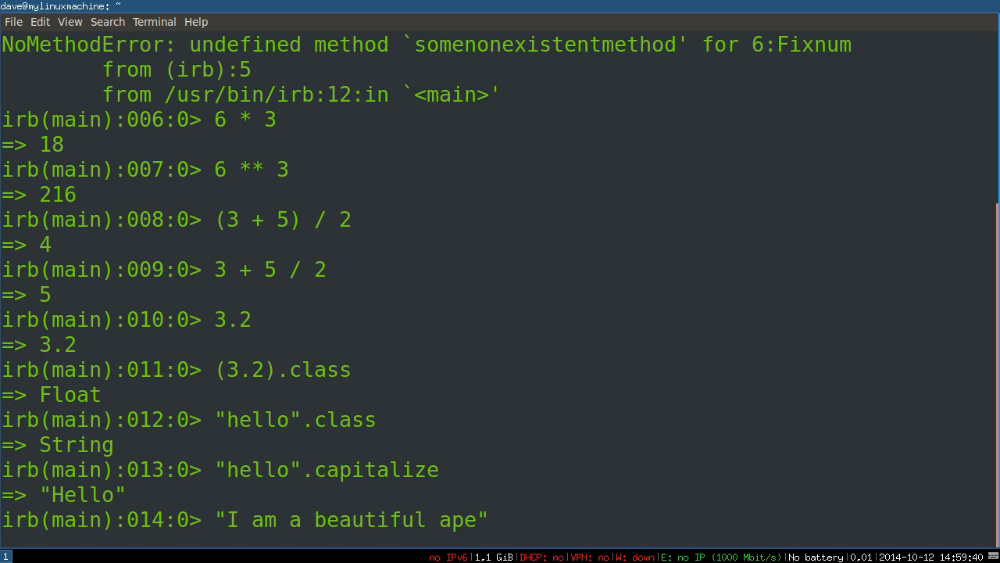
type(".split")
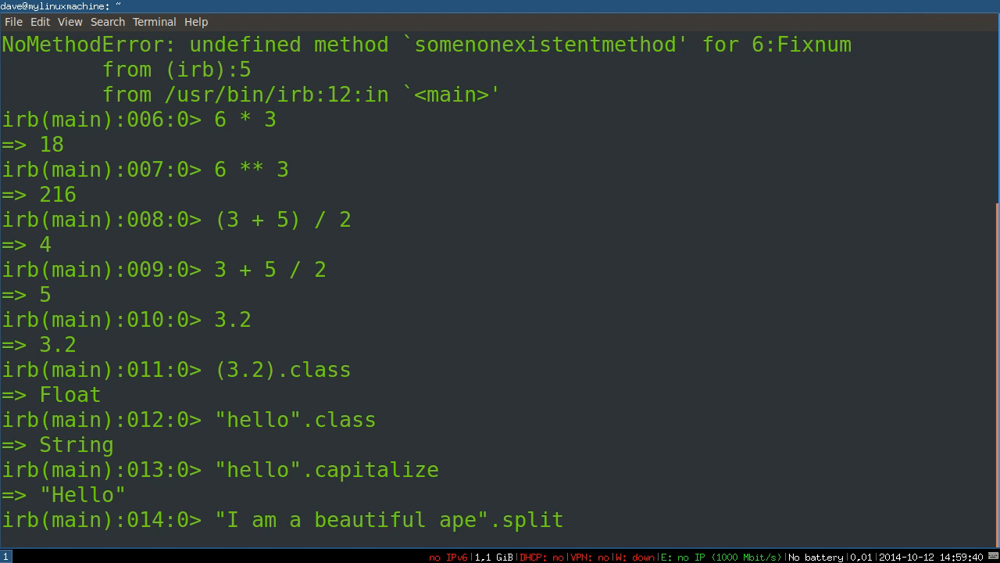
key("Return")
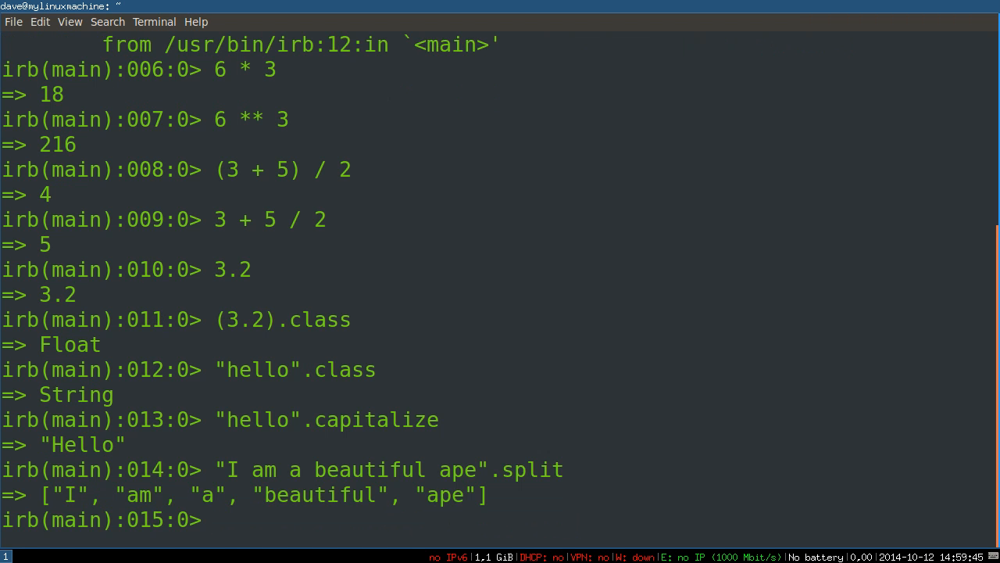
type("\"I am a beautiful ape\".split")
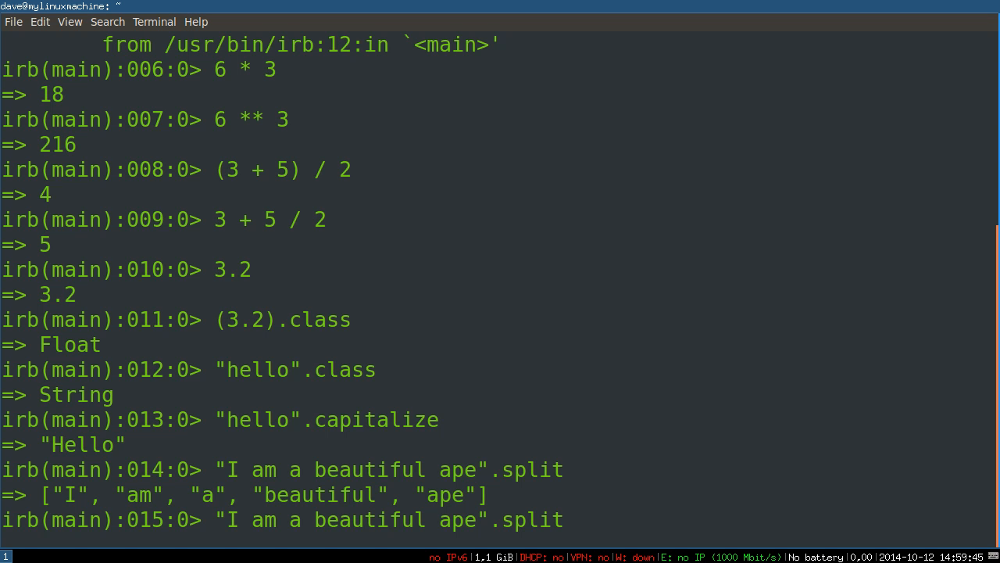
type("()")
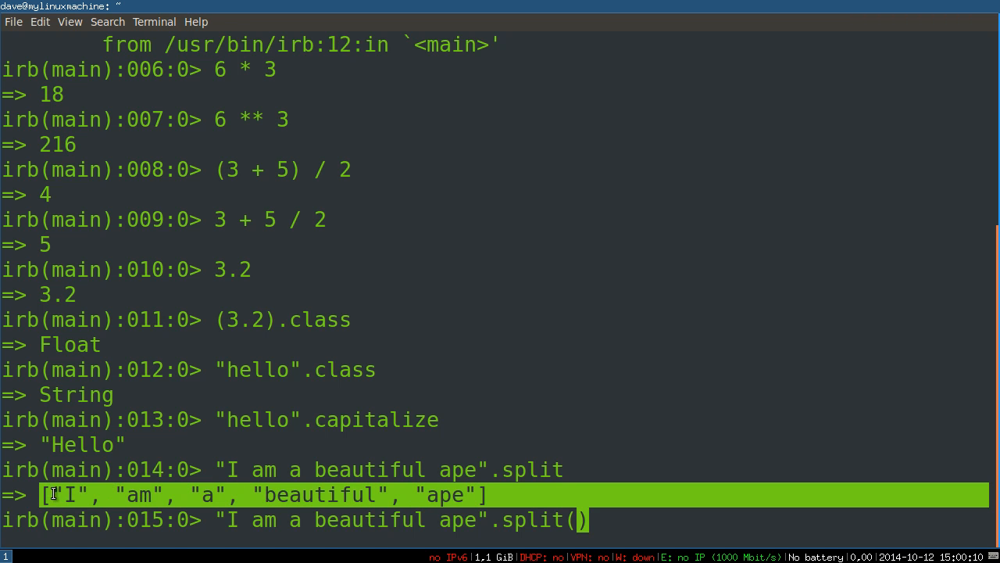
mouse_move(207, 497)
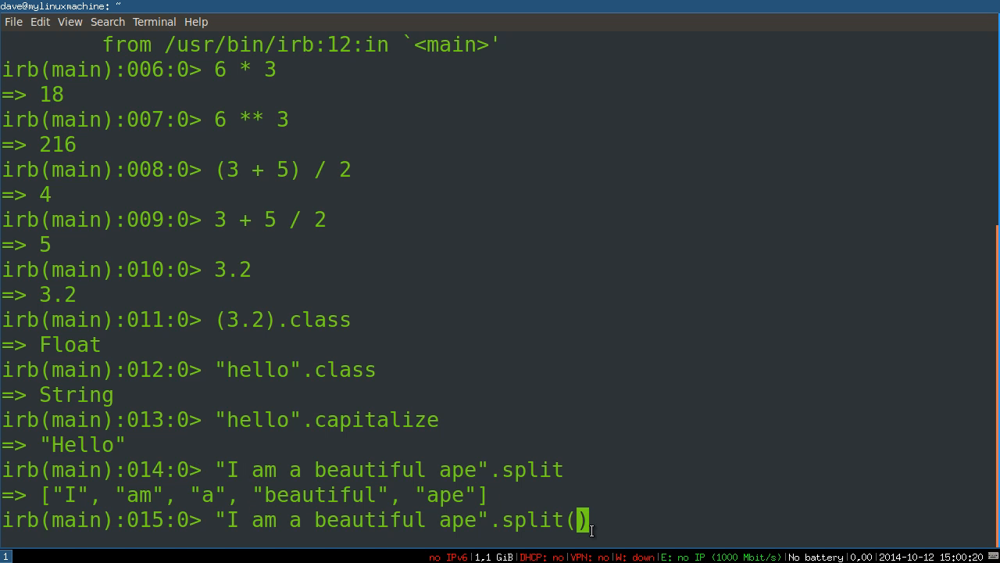
- Evaluate "I am a beautiful ape".split("ape"), returning ["I am a beautiful "]
type("\"ape")
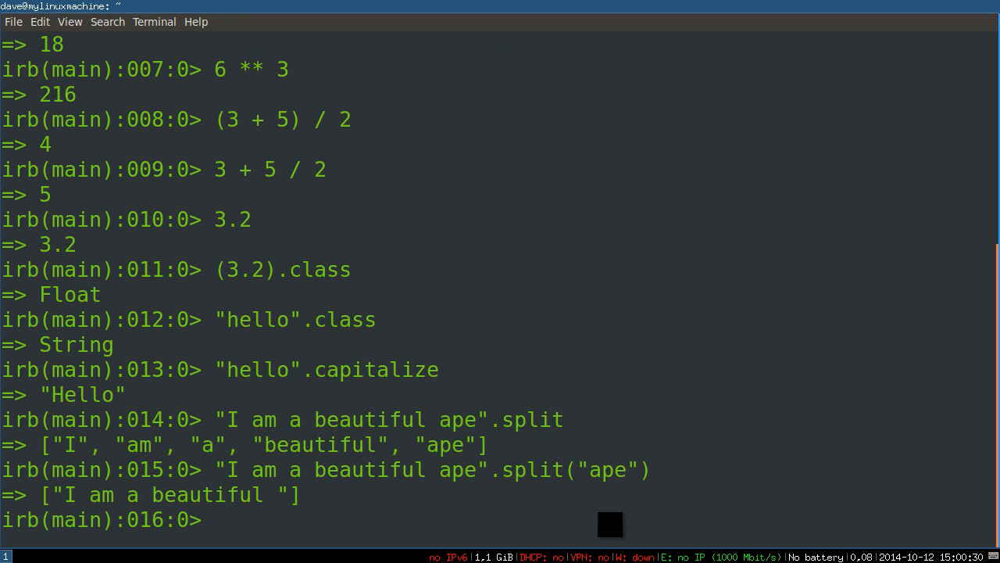
mouse_move(444, 419)
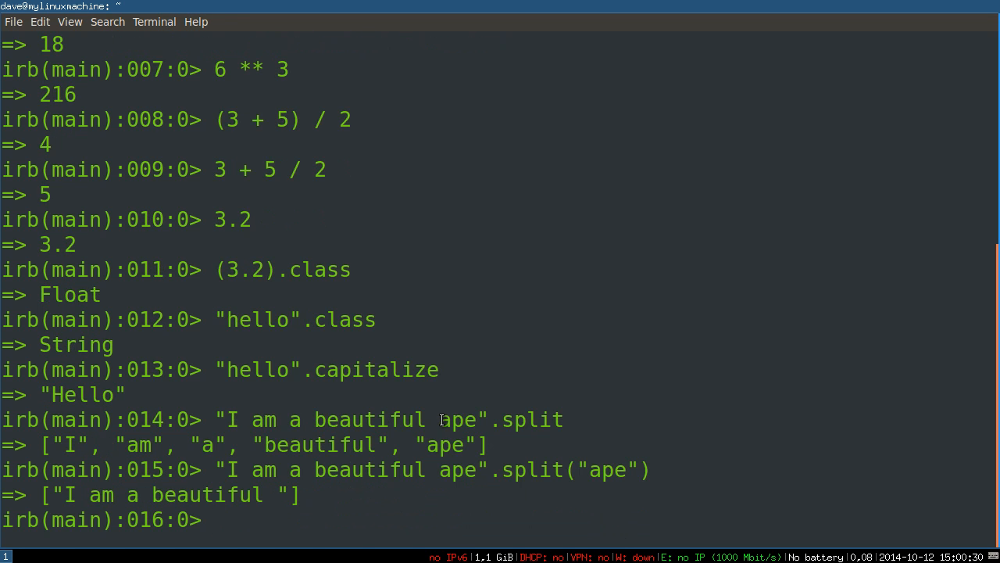
type("\"I am a beautiful ape\".split(\"ape\")")
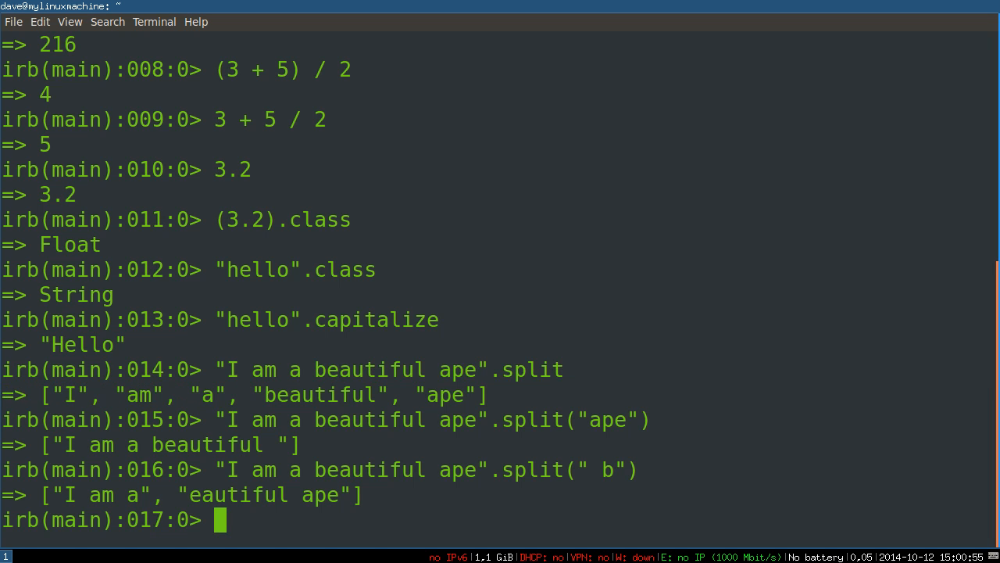
double_click(537, 419)
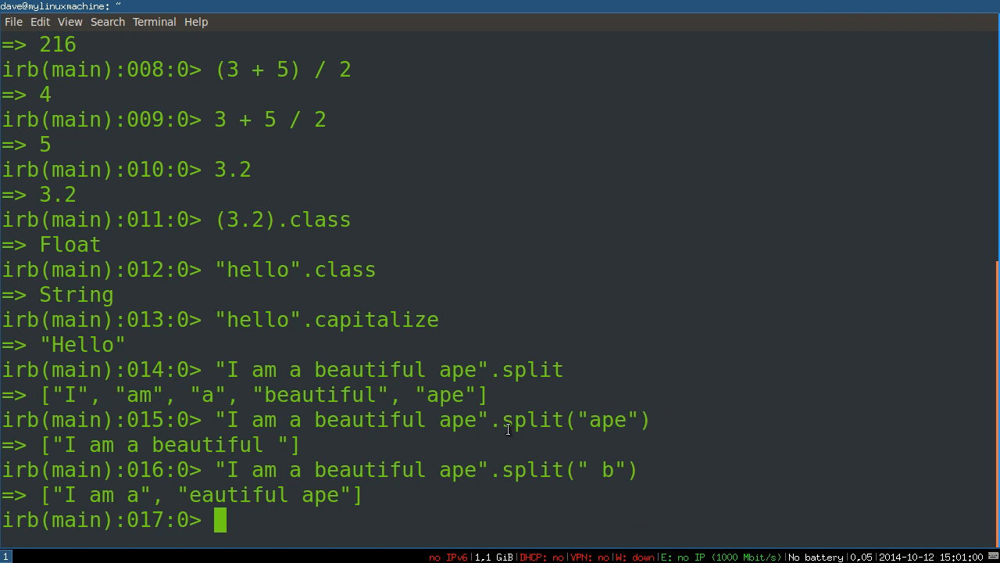
double_click(536, 419)
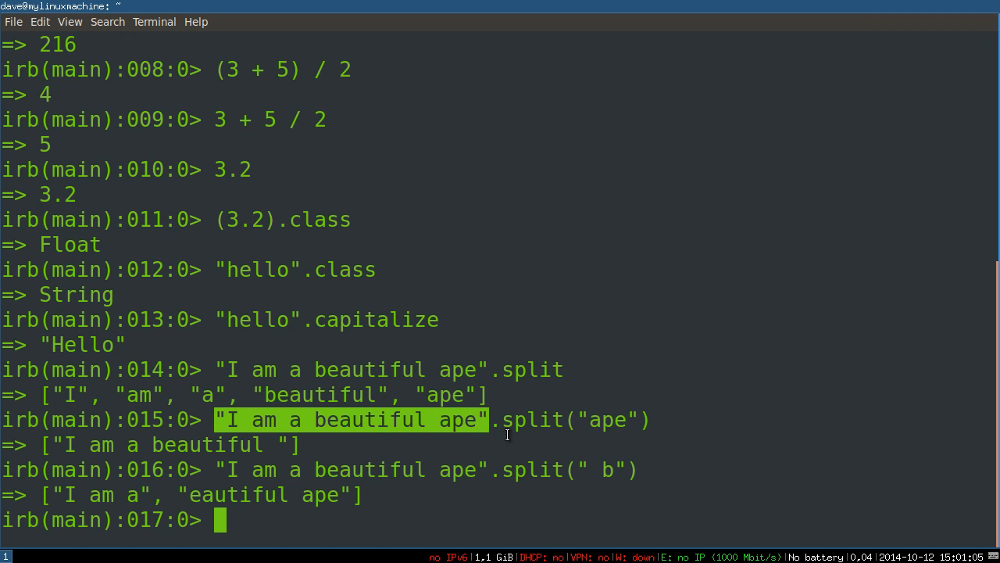
double_click(607, 419)
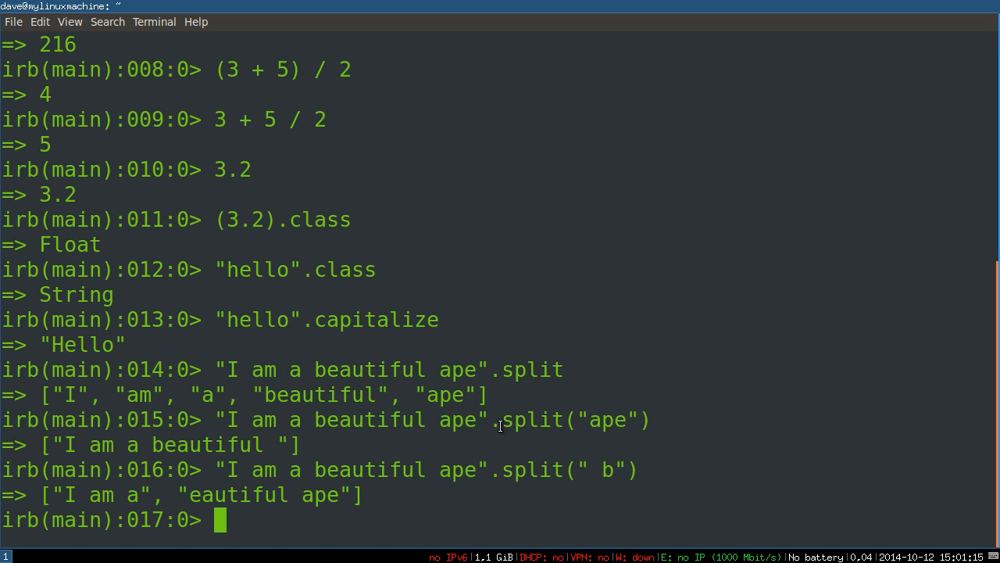
double_click(534, 419)
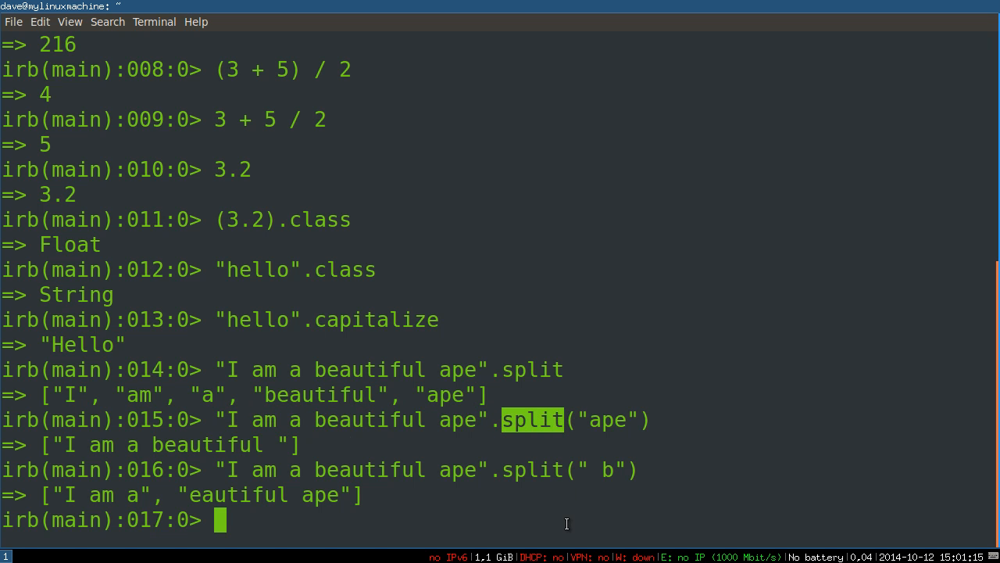
mouse_move(547, 419)
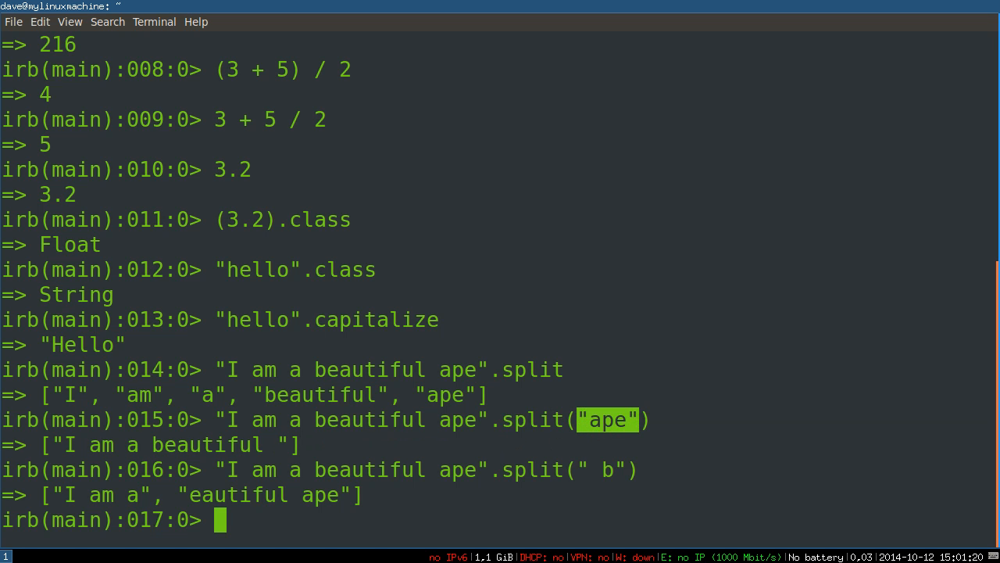
mouse_move(551, 522)
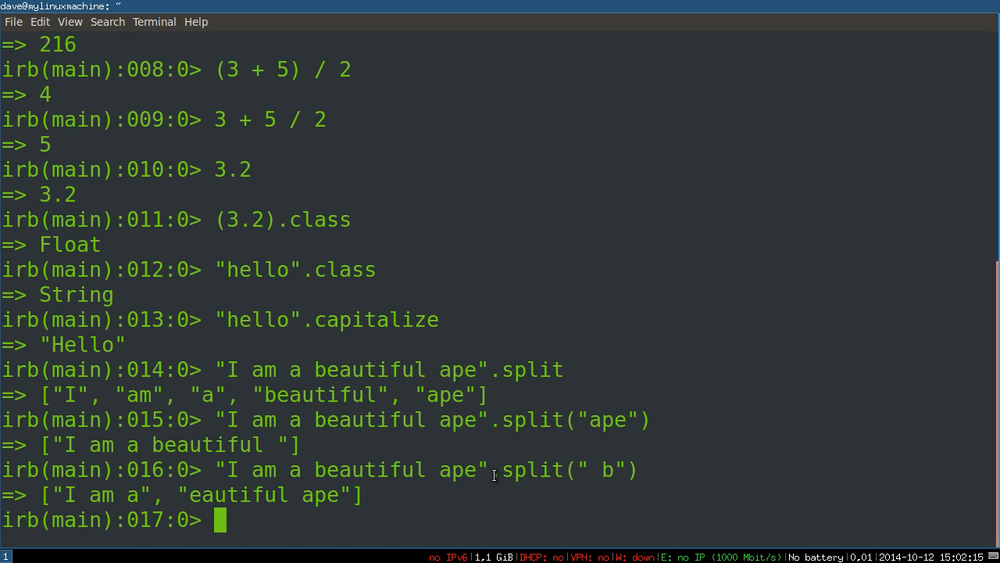
mouse_move(587, 482)
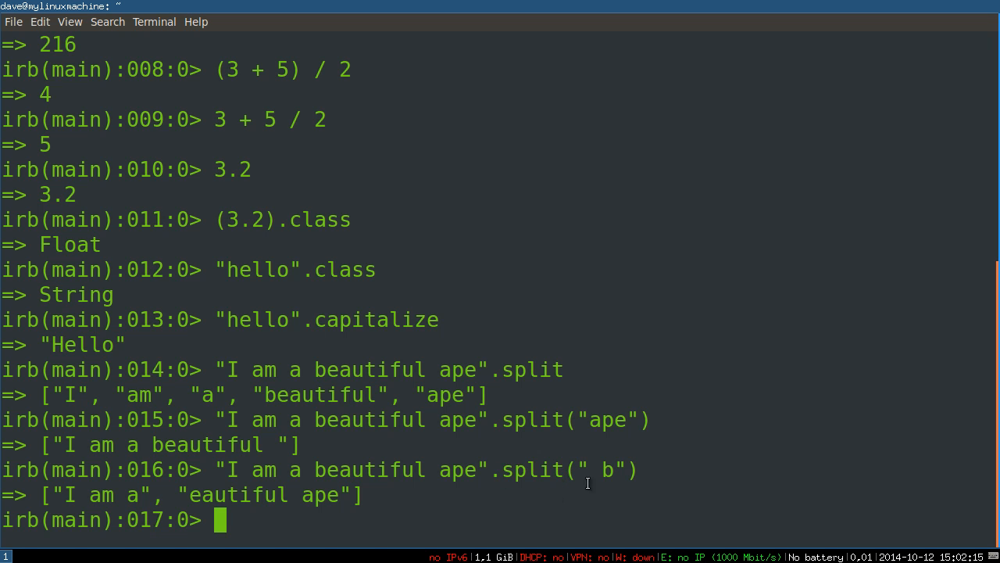
mouse_move(665, 459)
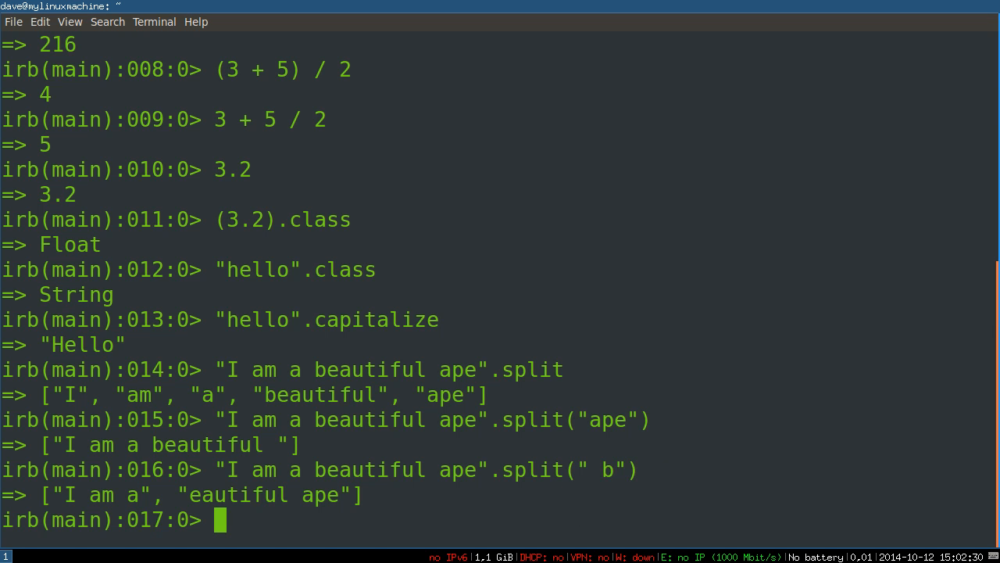
- Check "".empty? → true, then "full".empty? and " ".empty? → false
type("\"")
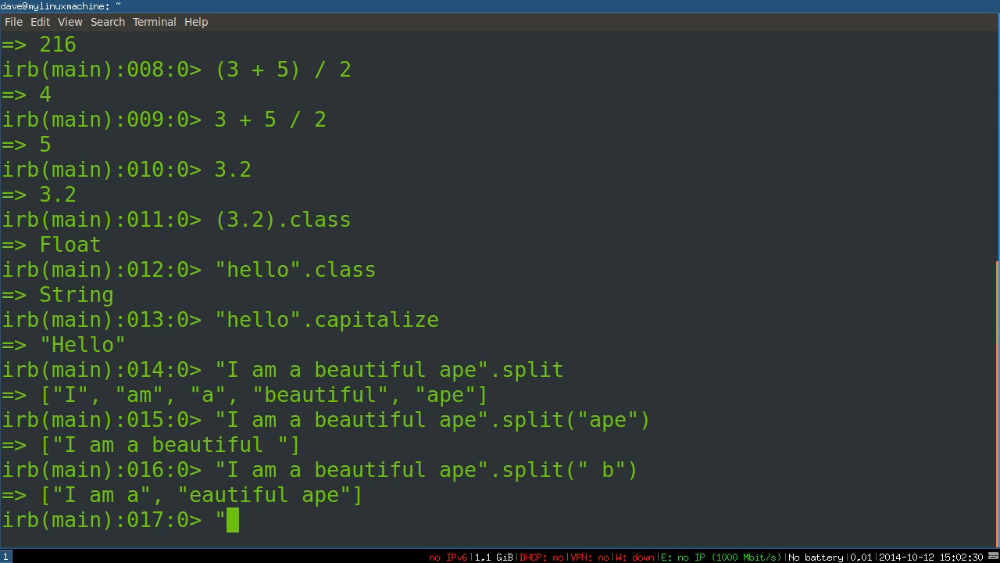
type("\".empty?")
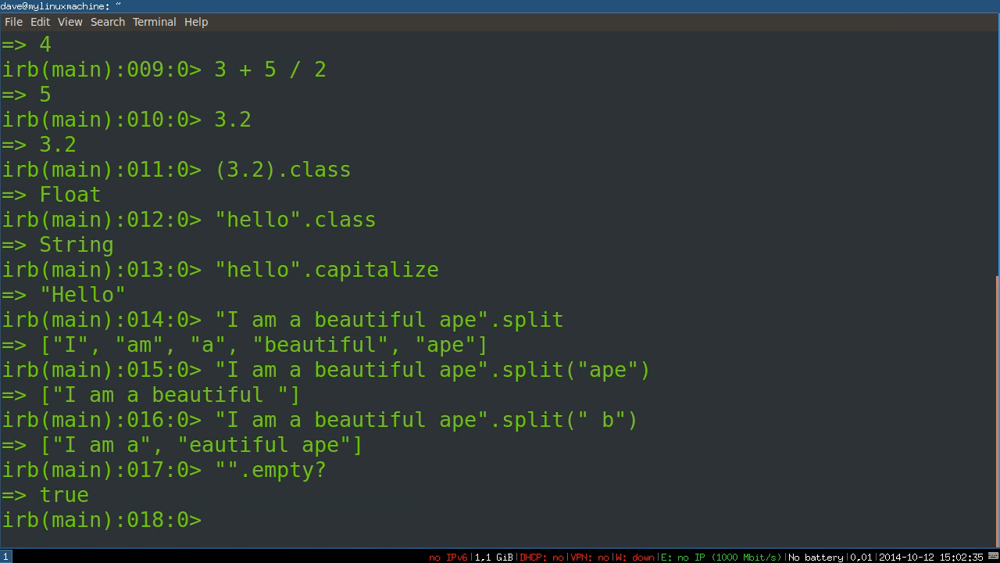
type("\"\".empty?")
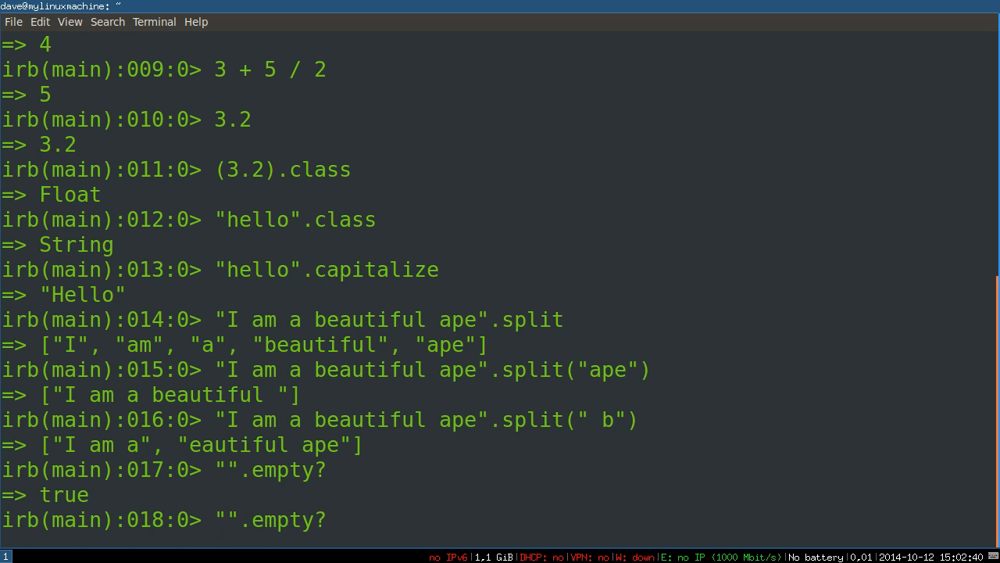
type("full")
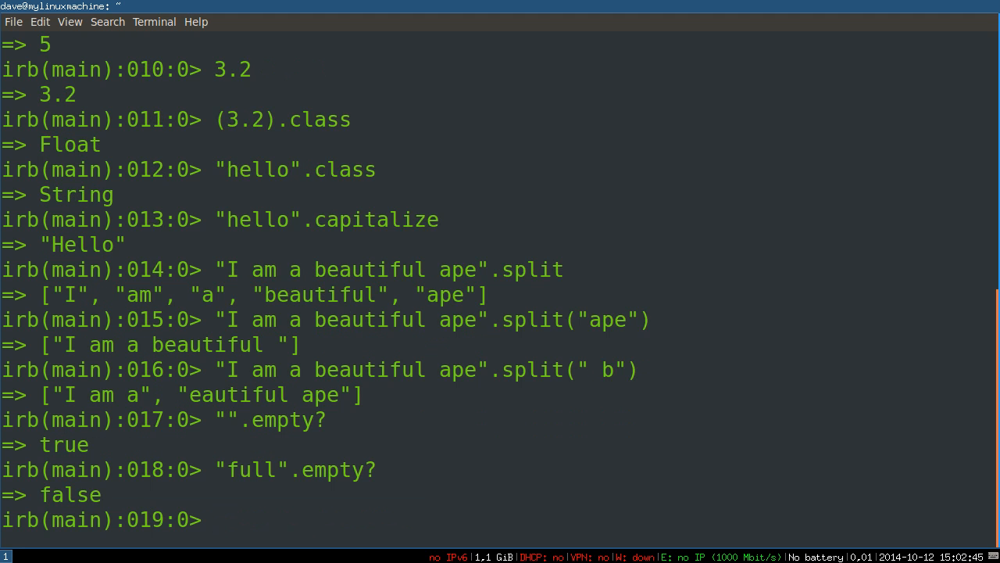
type("\"full\".empty?")
type("\"  \".empty?")
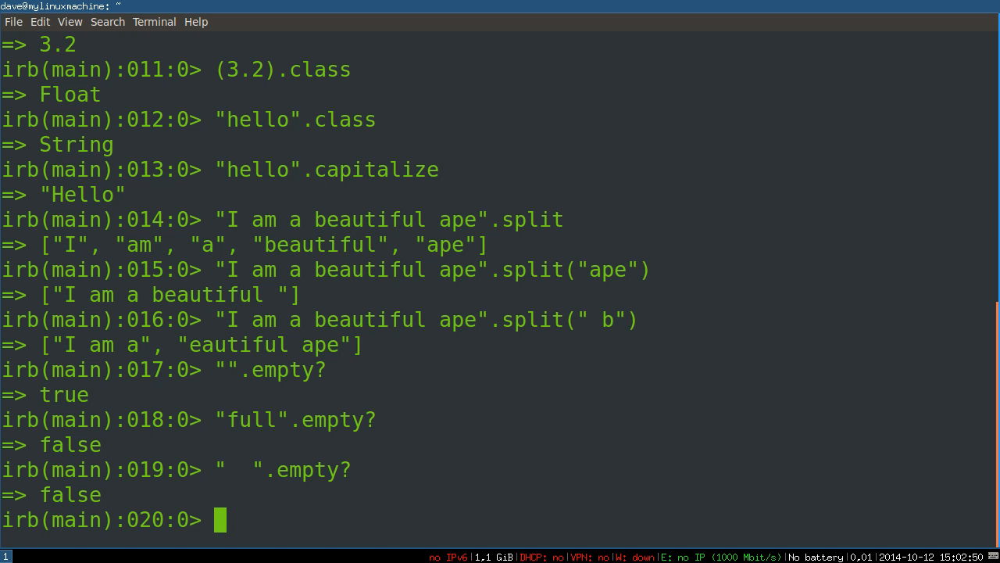
double_click(242, 469)
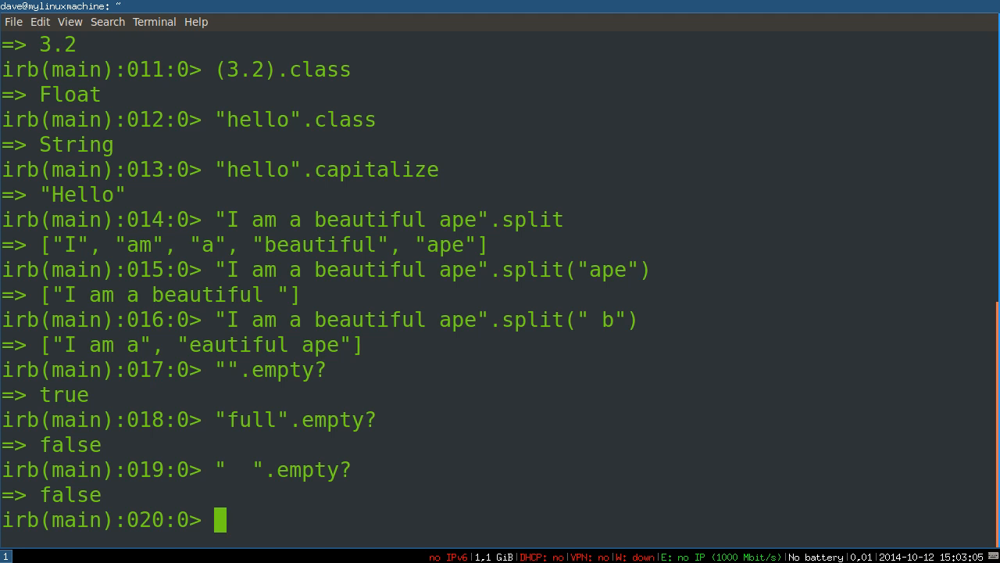
- Evaluate true.class → TrueClass, then begin false. for the next class check
type("true.class")
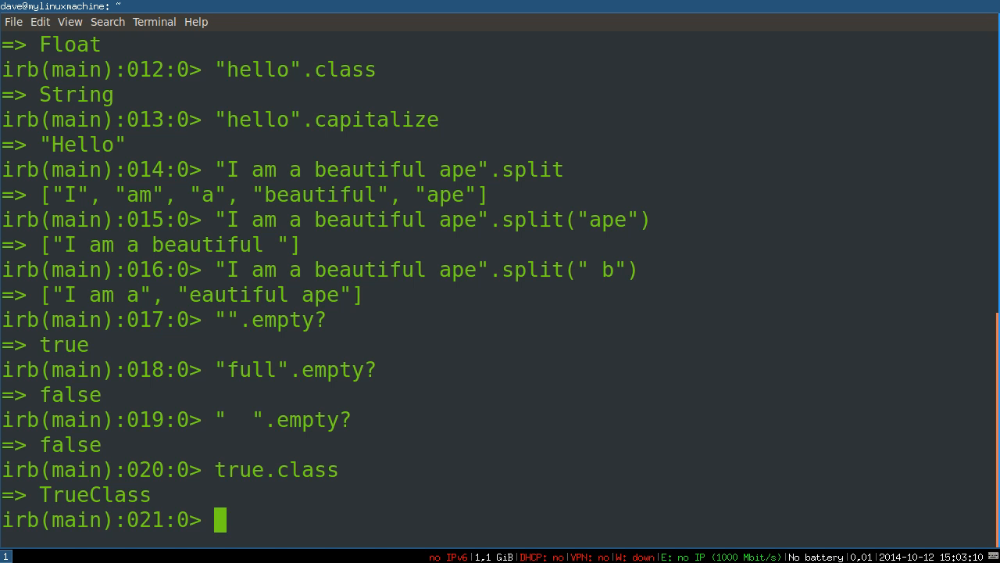
type("false.")
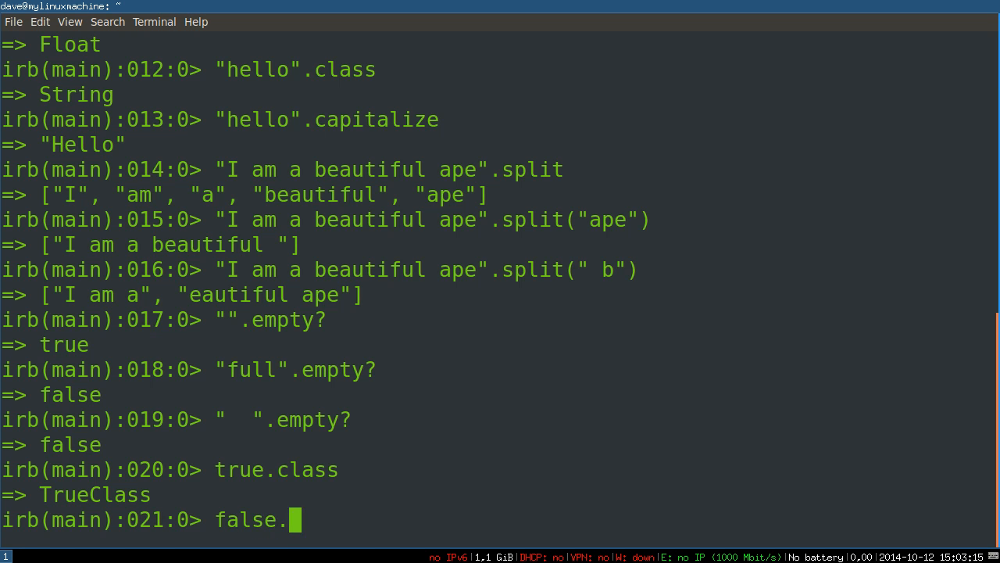